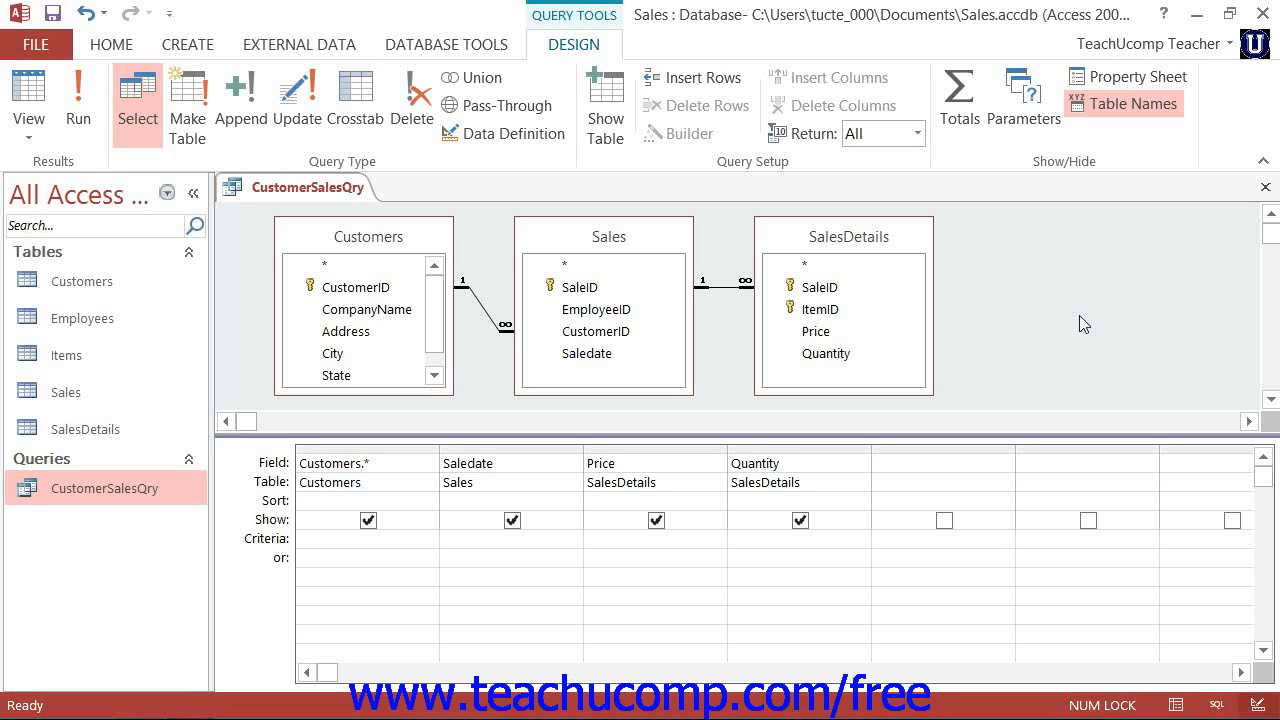
mouse_move(604, 540)
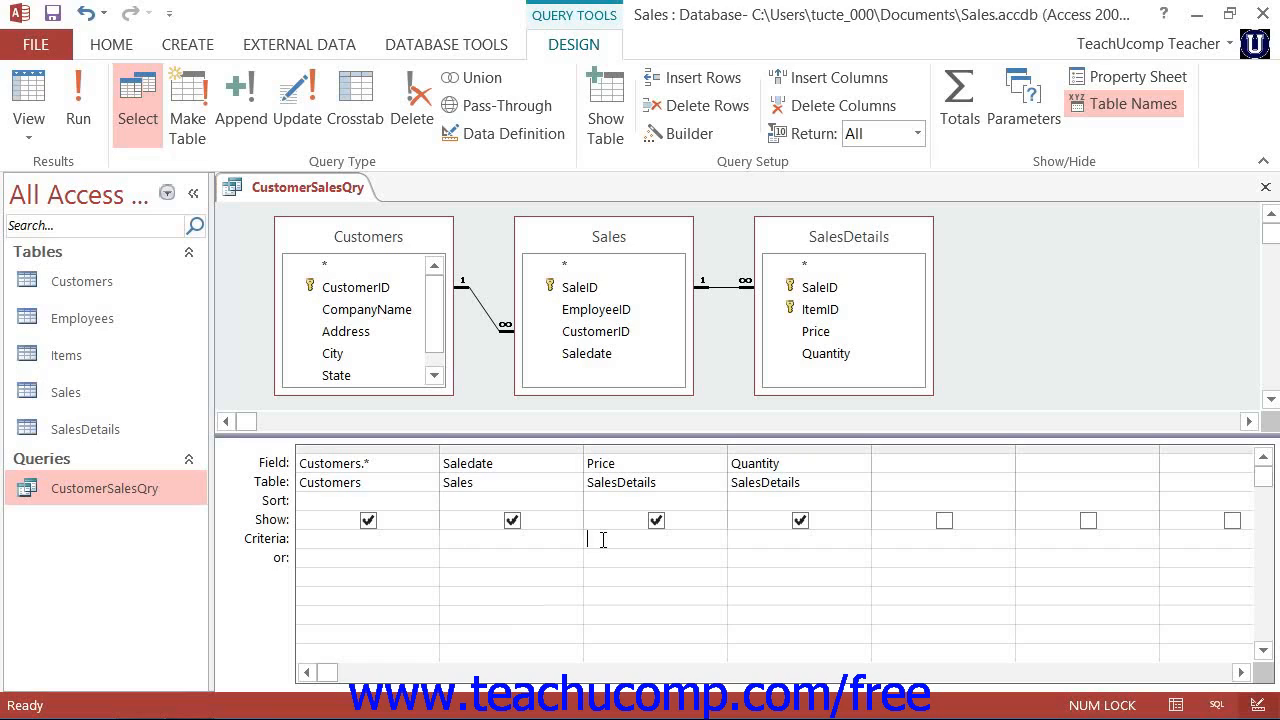
Enter >=10 as the Price criterion and commit it.
type(">=")
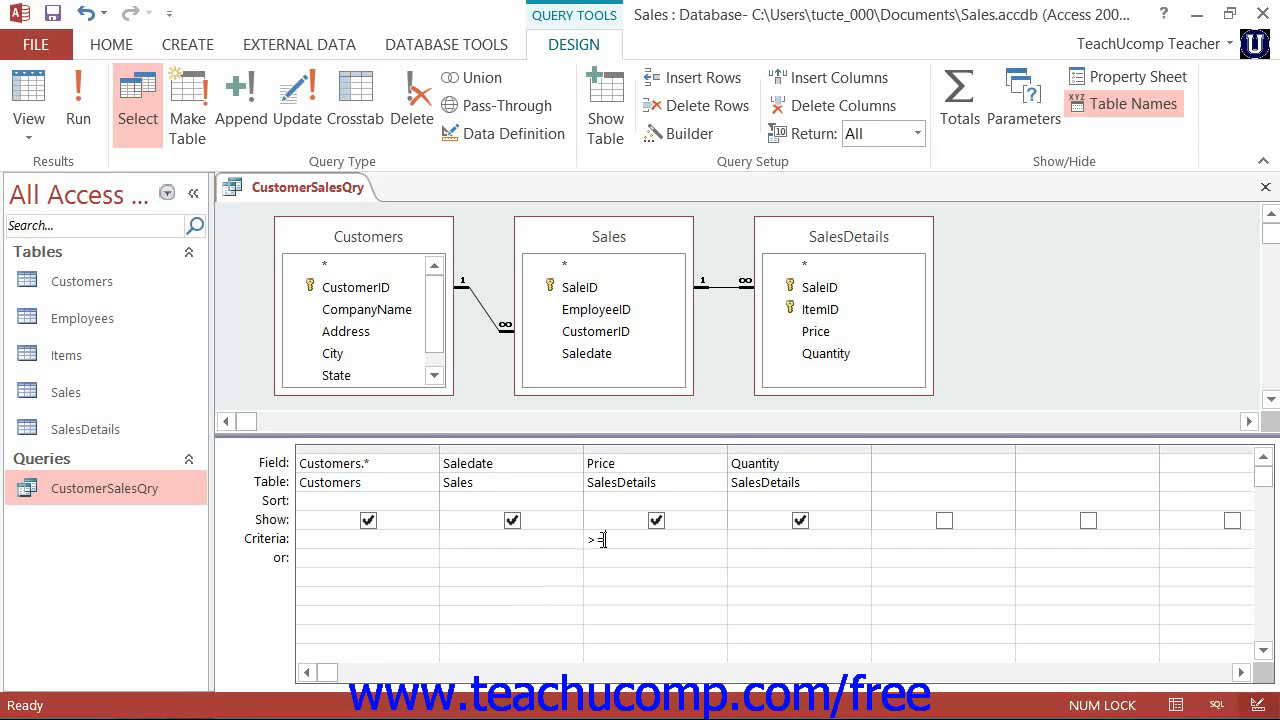
type("10.00")
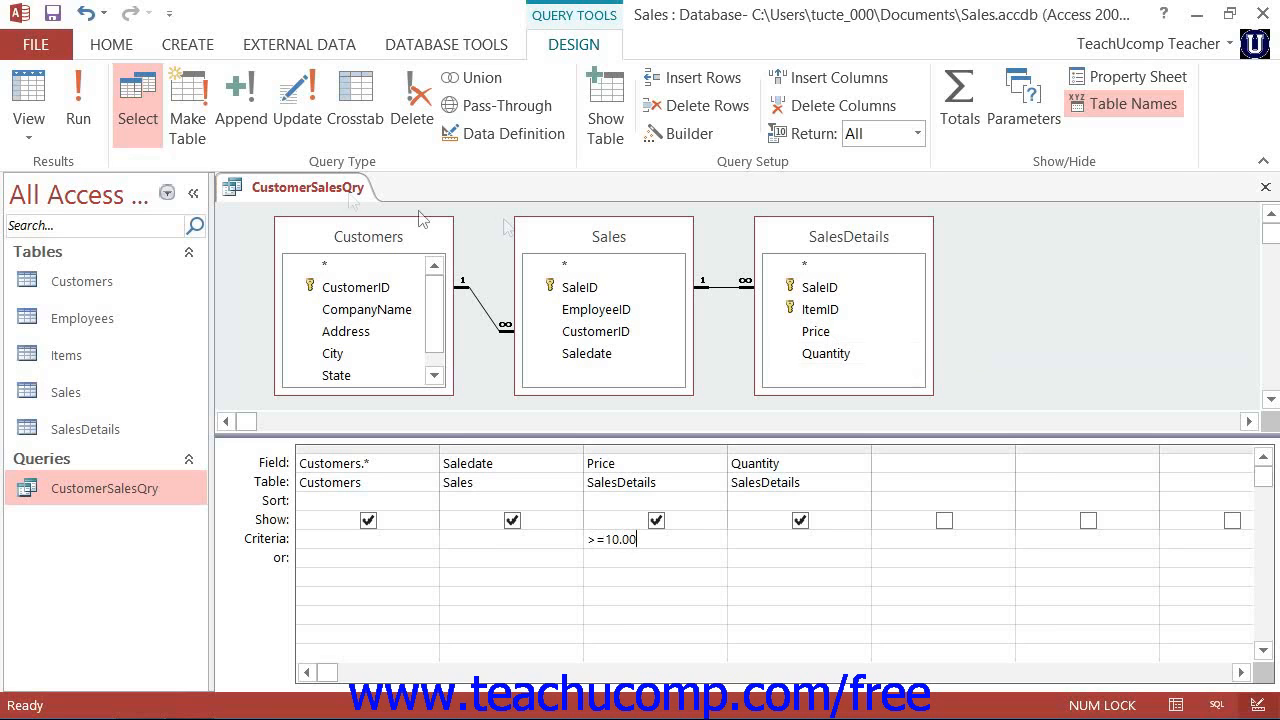
left_click(78, 100)
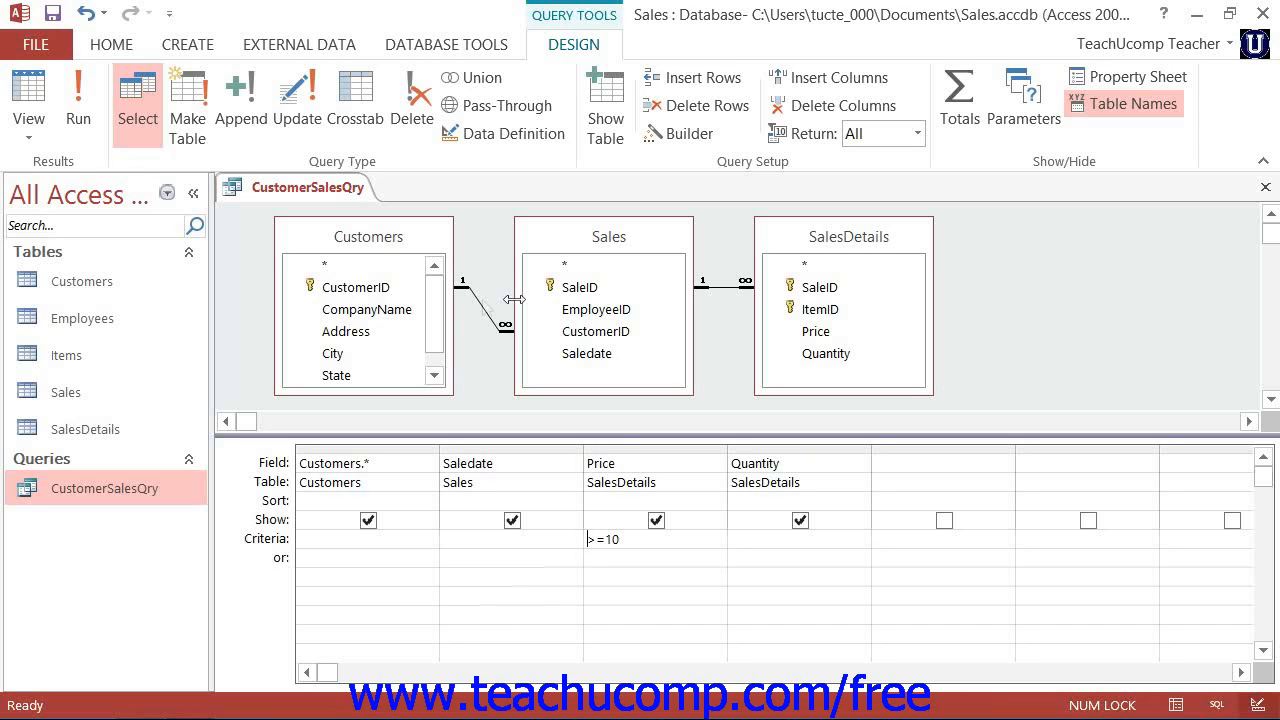
Clear the >=10 criterion from the Price field, leaving the grid without criteria.
left_click(604, 540)
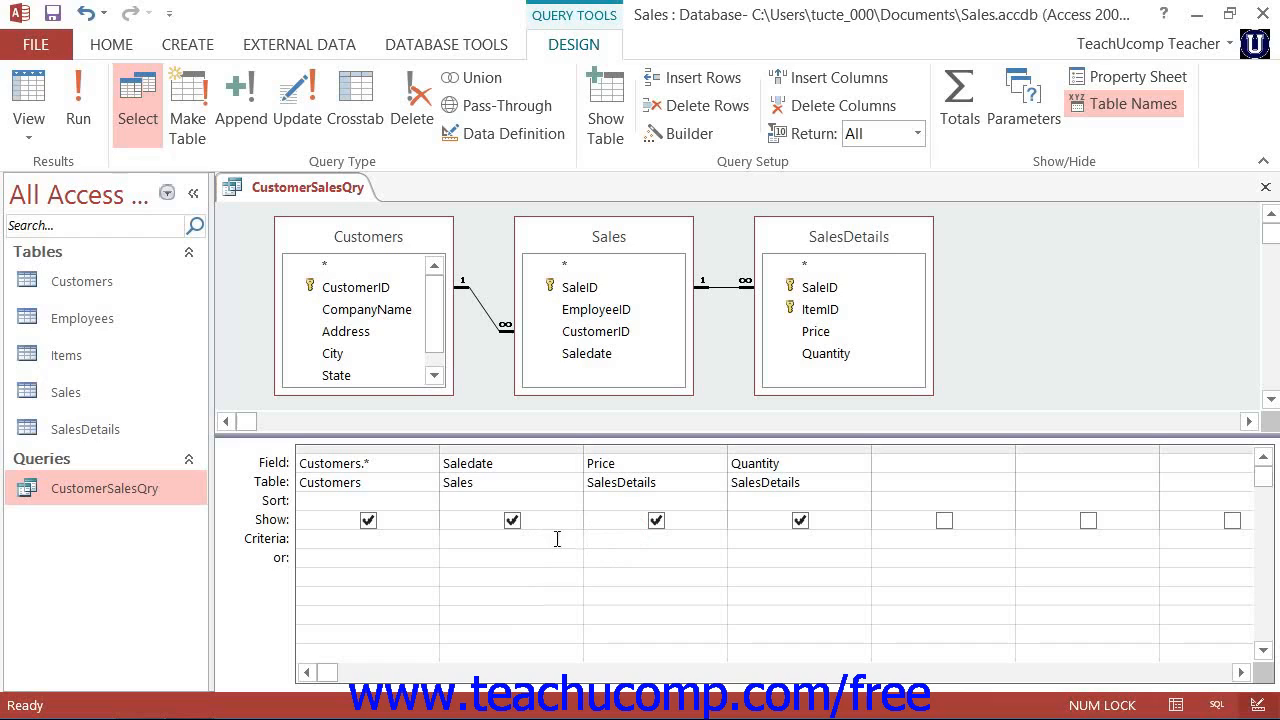
mouse_move(464, 540)
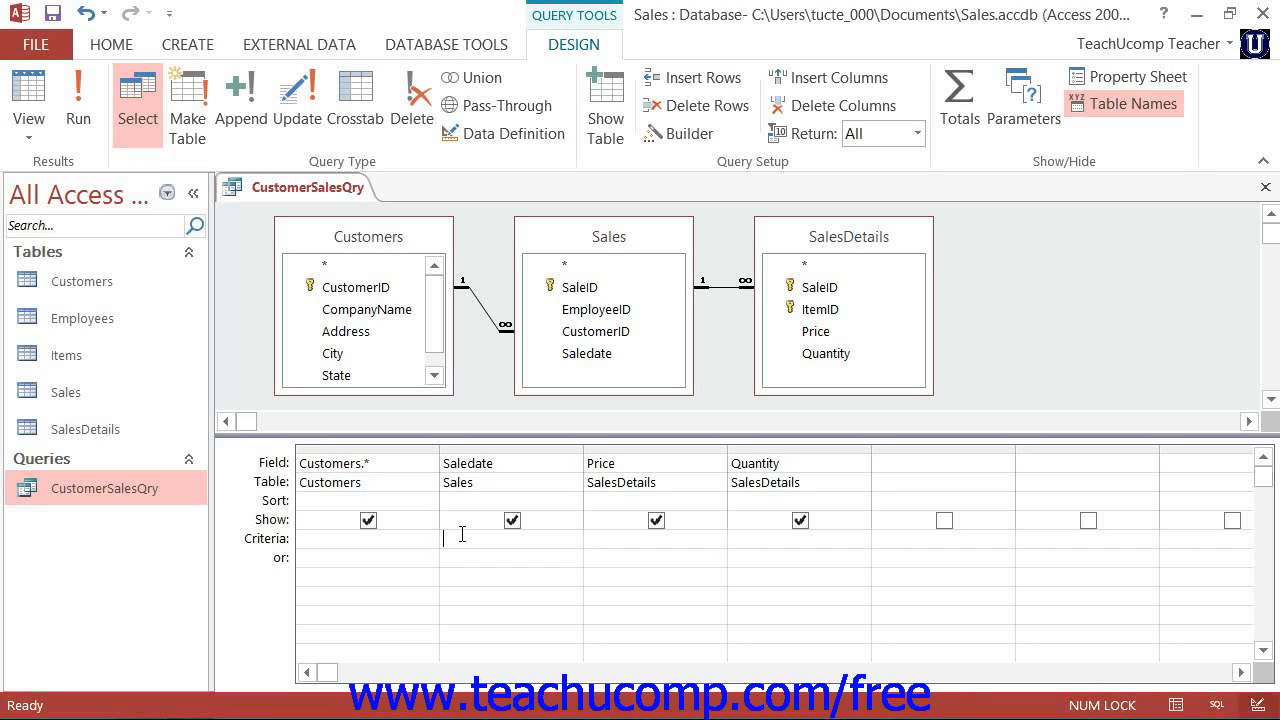
Enter >=#1/1/2007# as the Saledate criterion.
type(">")
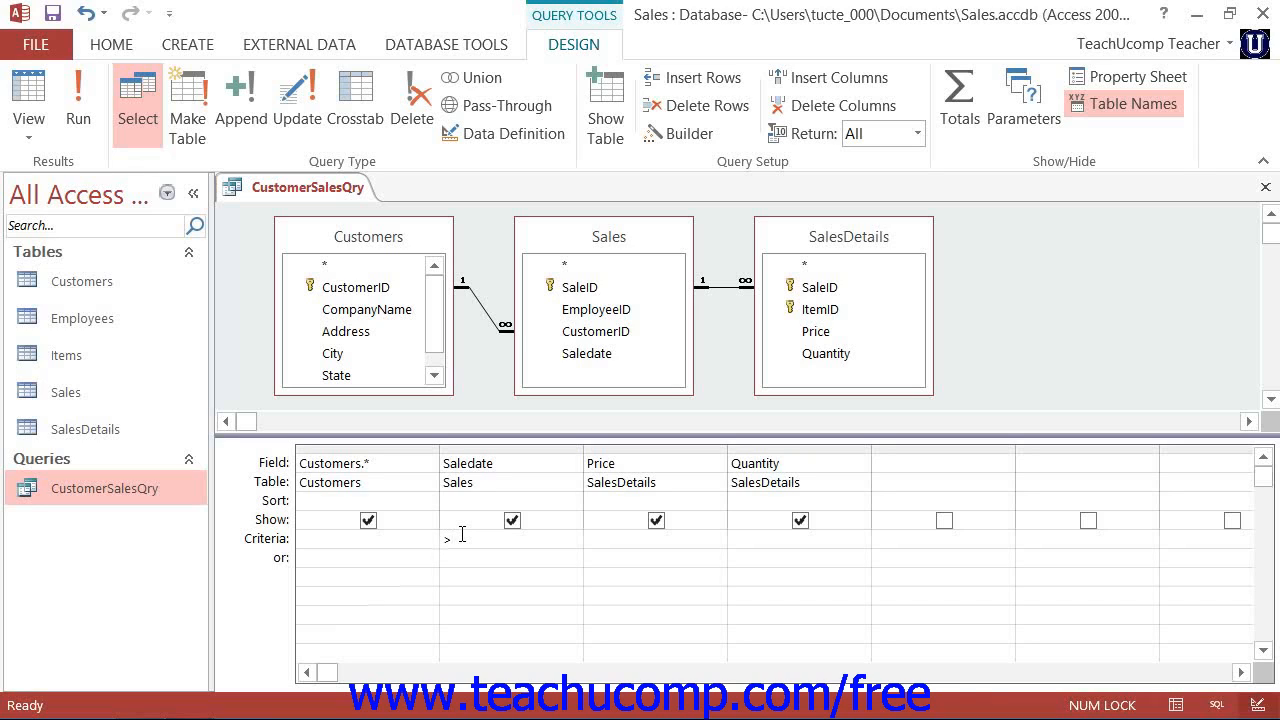
type("=")
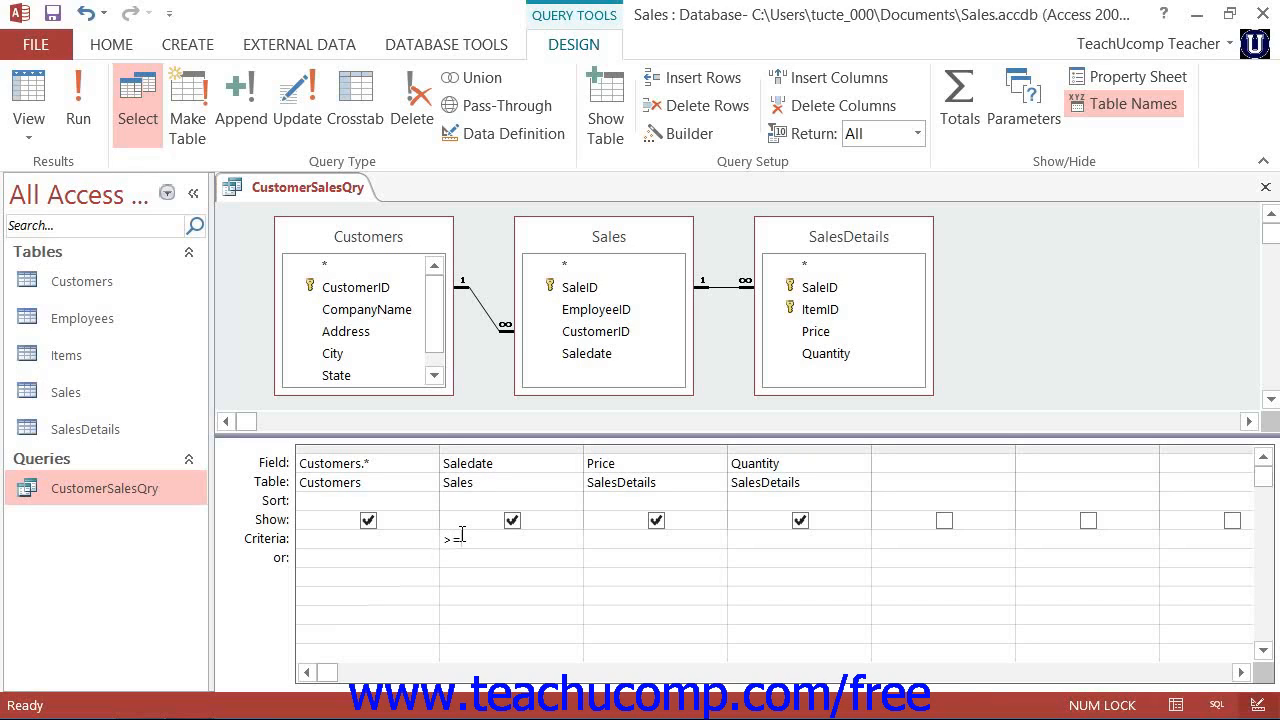
type("1")
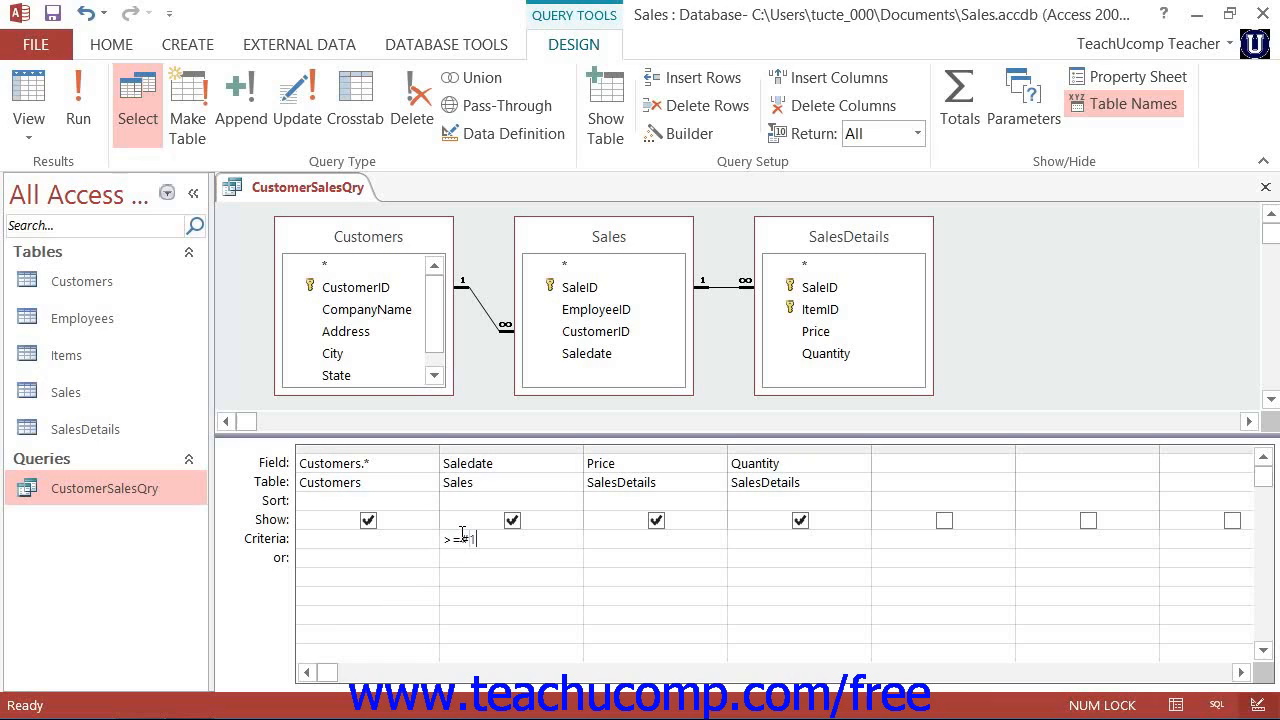
type("1/1/")
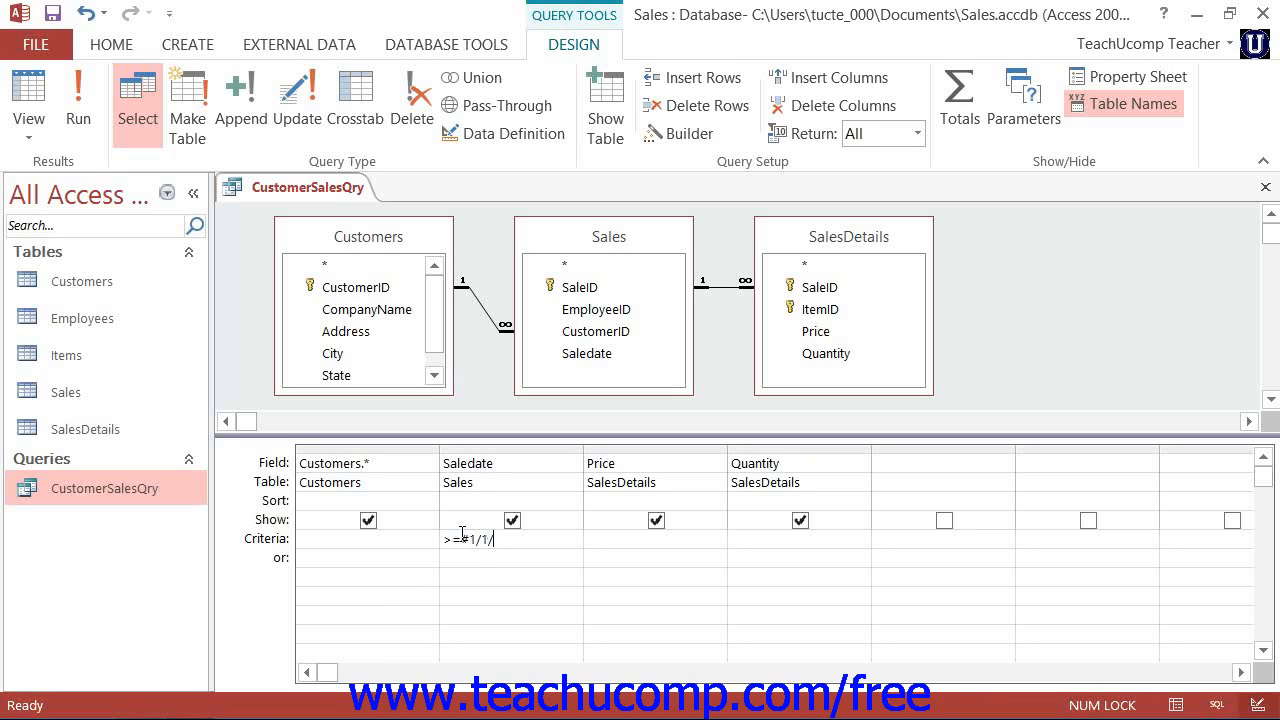
type("2007")
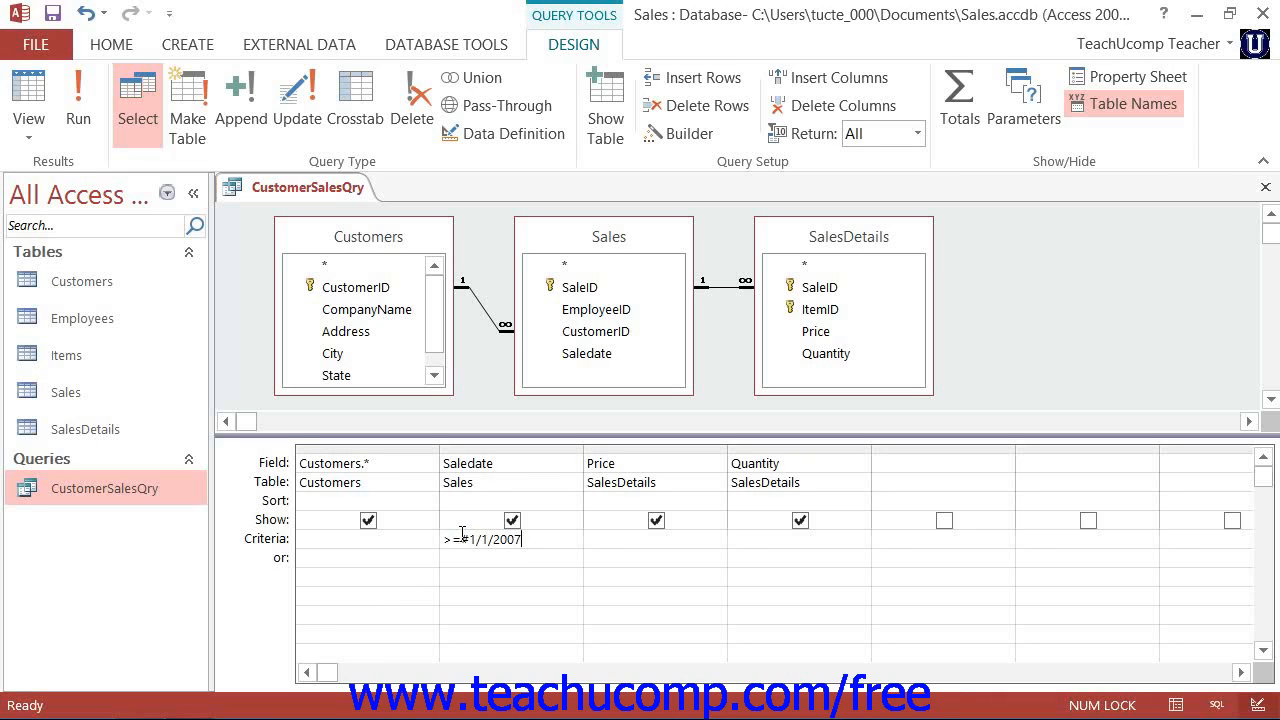
type("#")
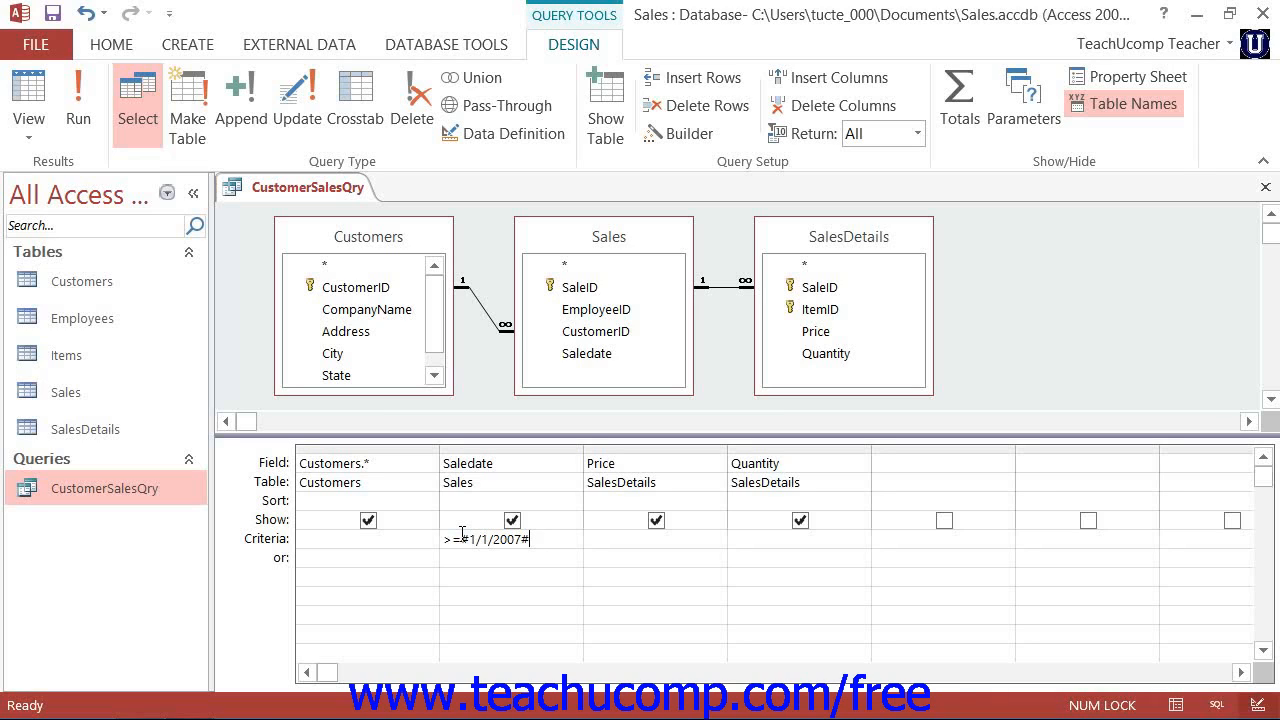
mouse_move(556, 548)
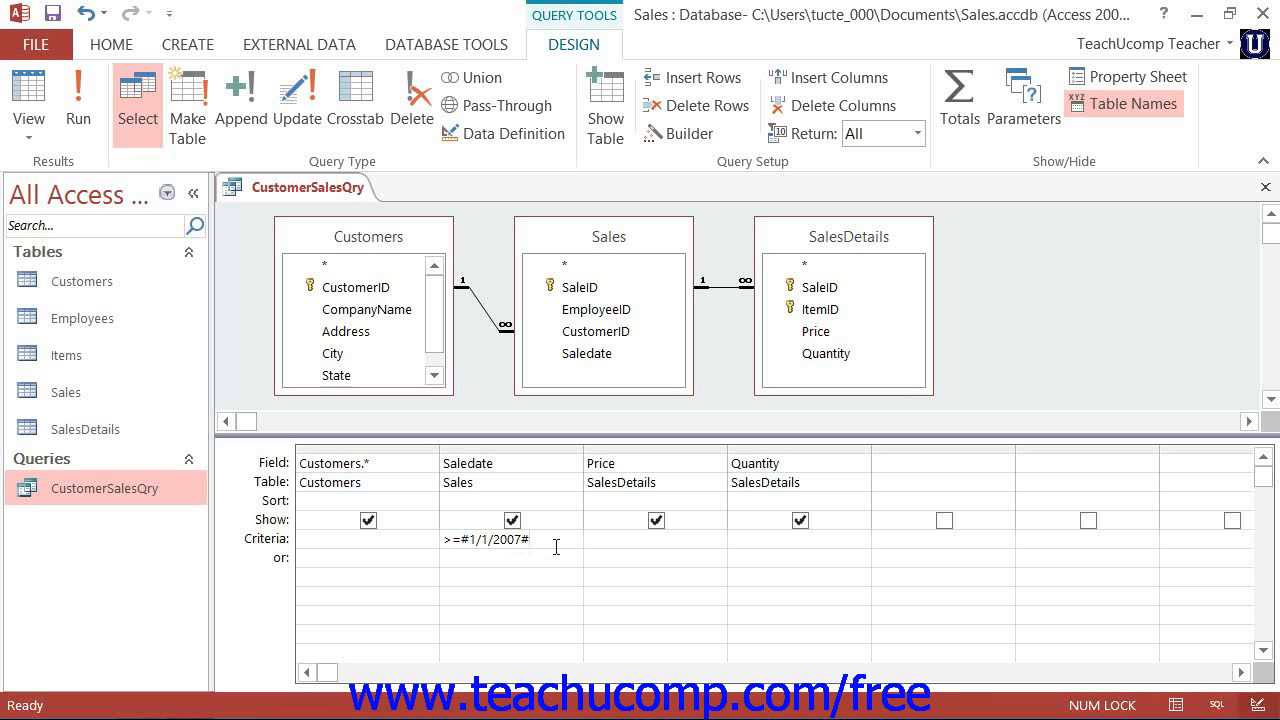
Run CustomerSalesQry and review the January 2007 sales in Datasheet view.
left_click(78, 100)
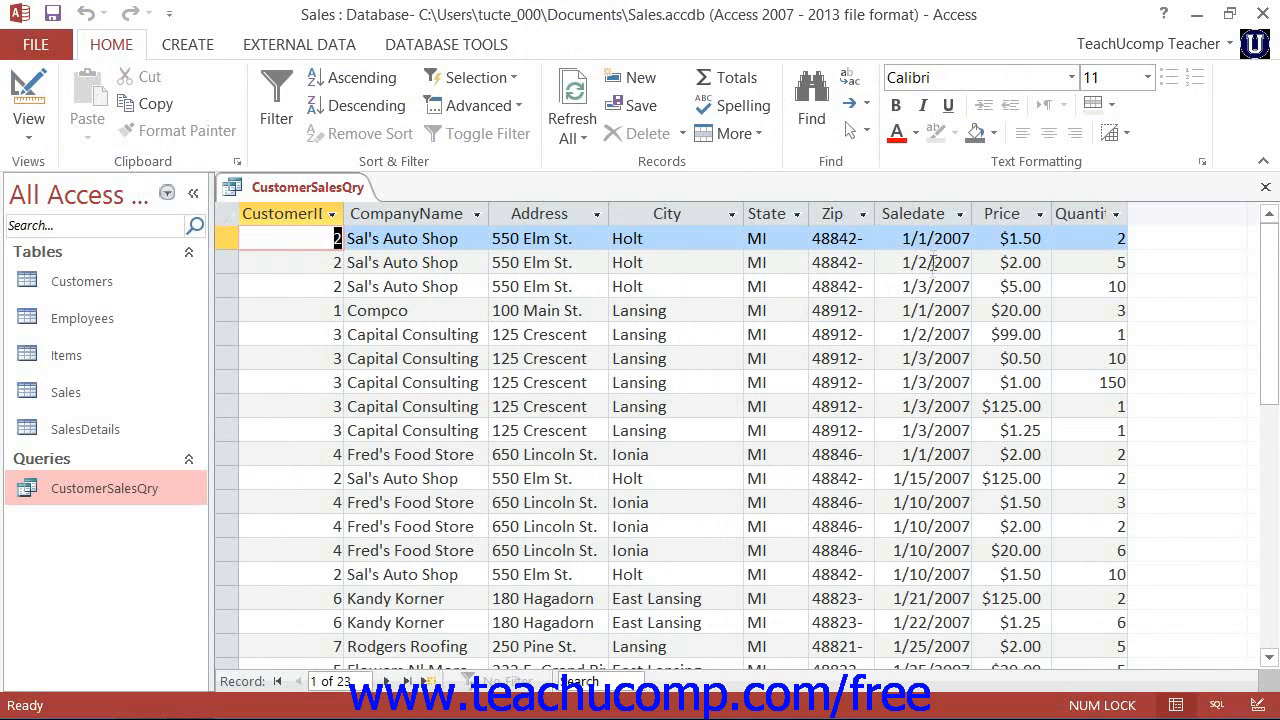
scroll("down", 3)
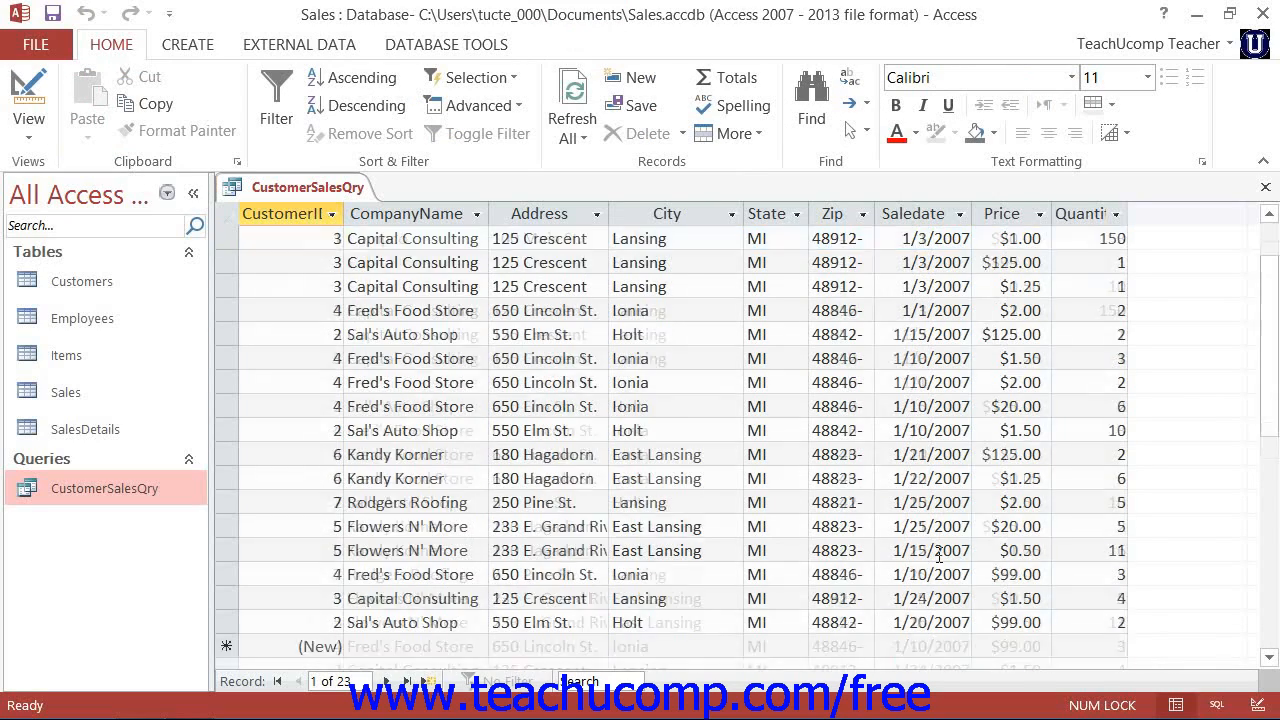